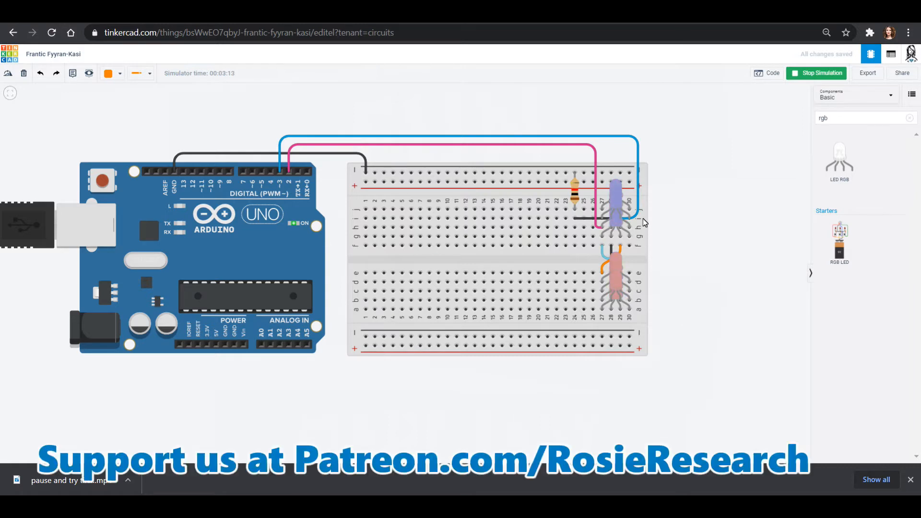
mouse_move(687, 361)
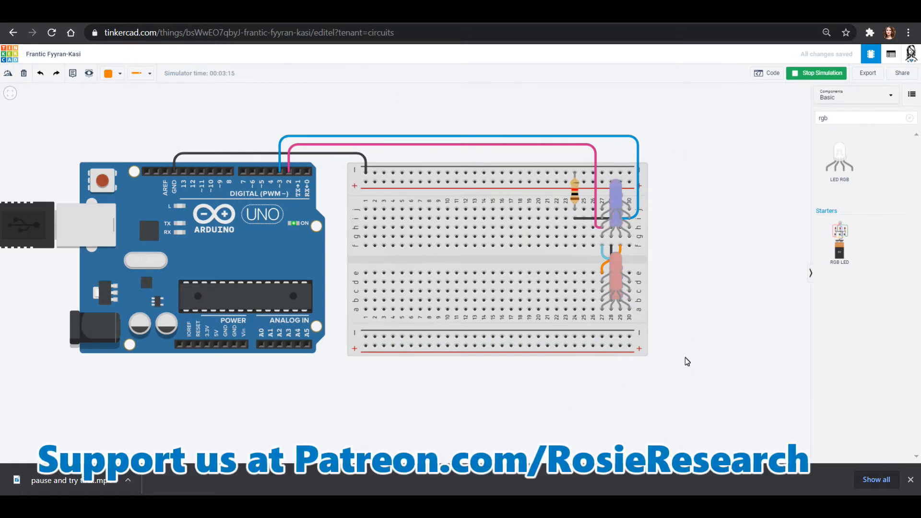
mouse_move(786, 256)
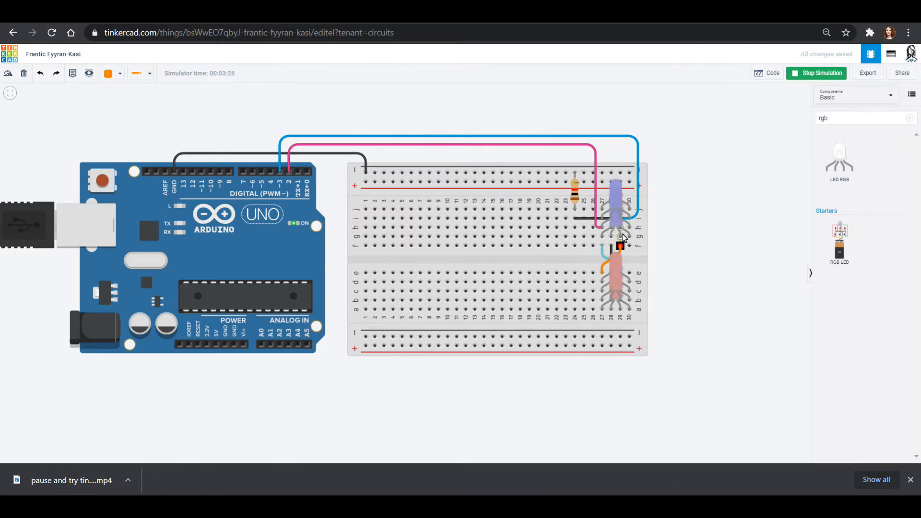
mouse_move(629, 221)
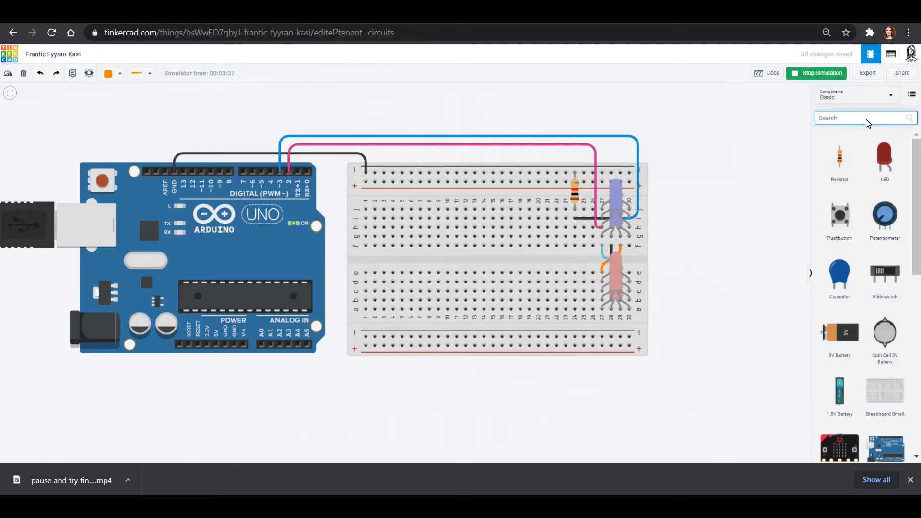
Step: Find the piezo buzzer in Components and seat it across the breadboard's lower rows
type("piezo")
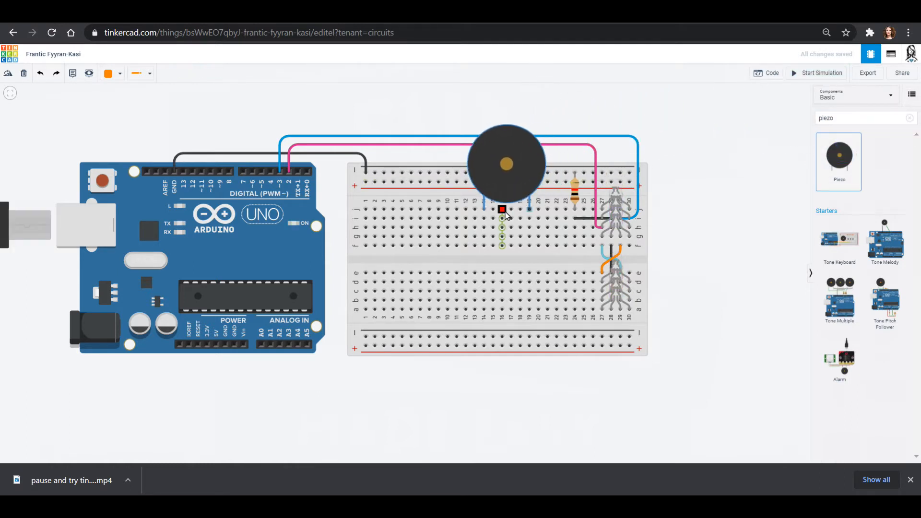
left_click_drag(505, 164, 516, 200)
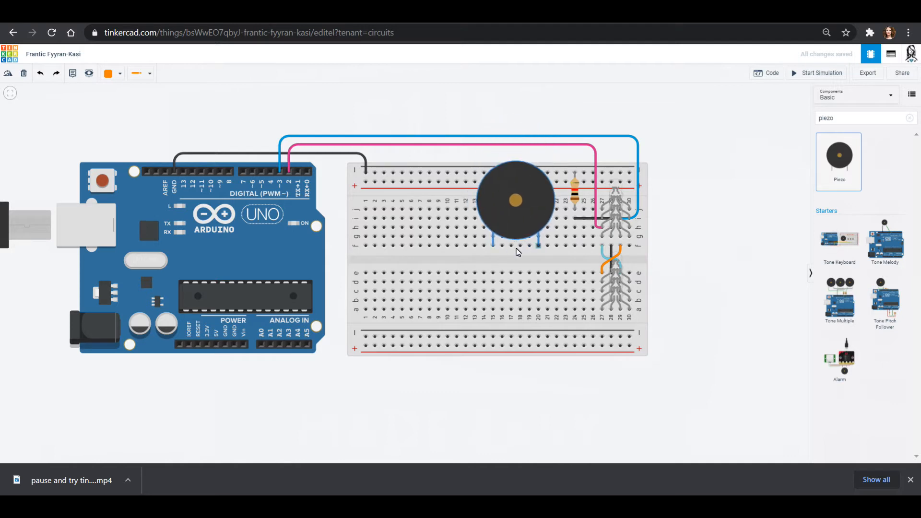
left_click(516, 199)
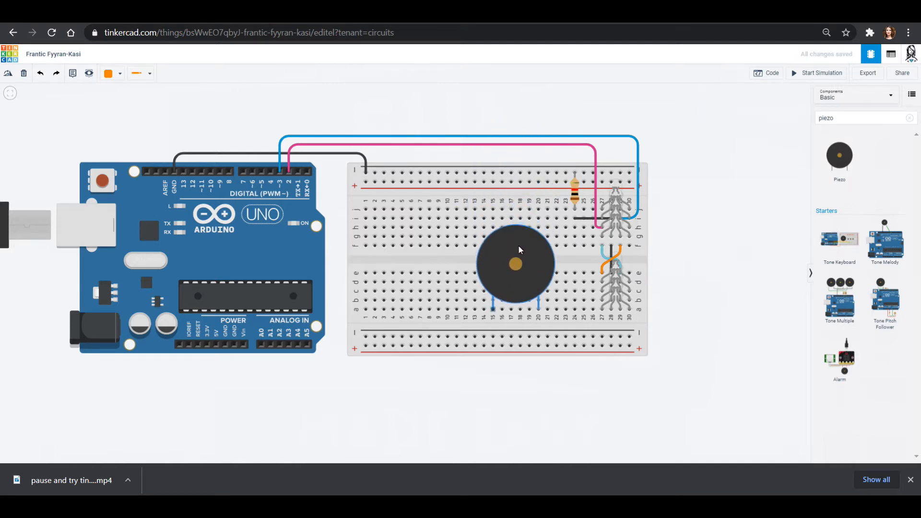
left_click_drag(515, 264, 525, 254)
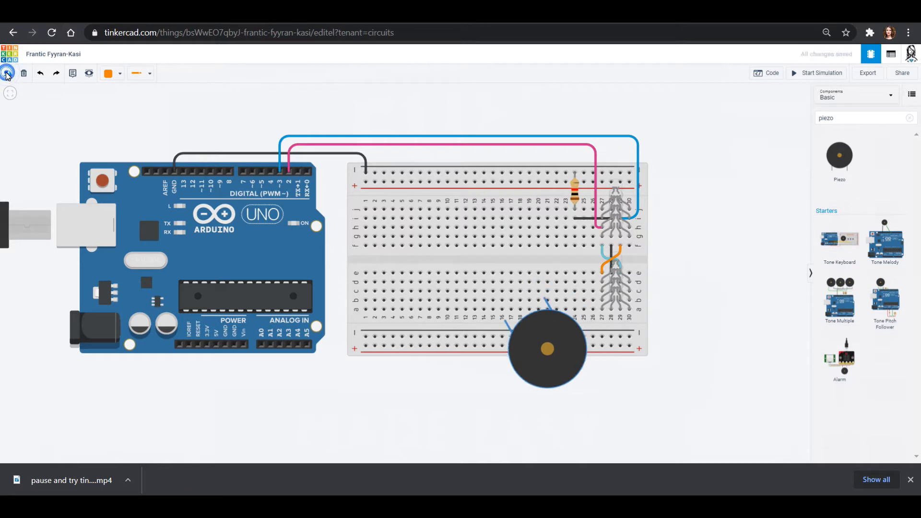
left_click_drag(546, 348, 523, 308)
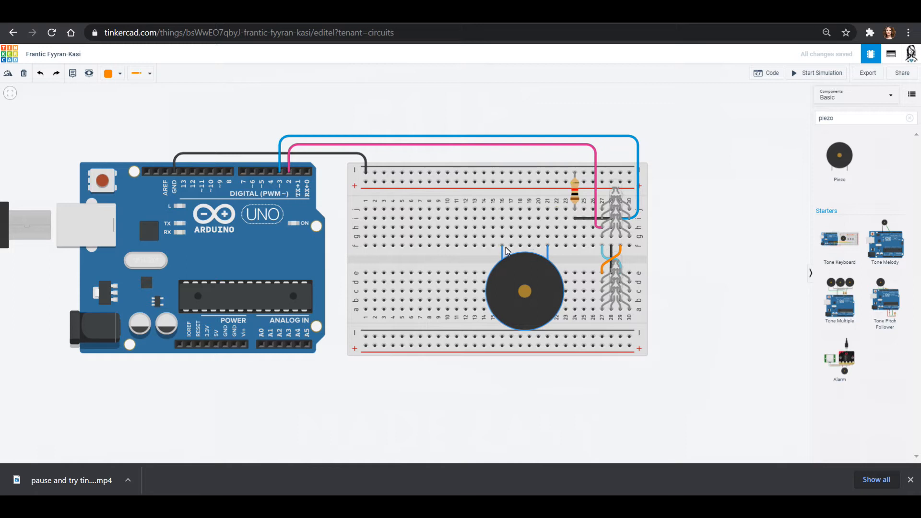
mouse_move(502, 246)
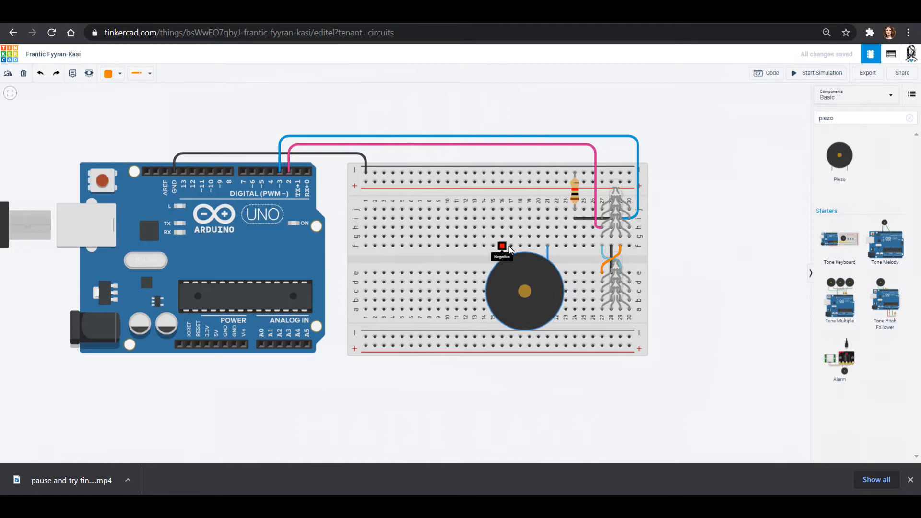
mouse_move(544, 249)
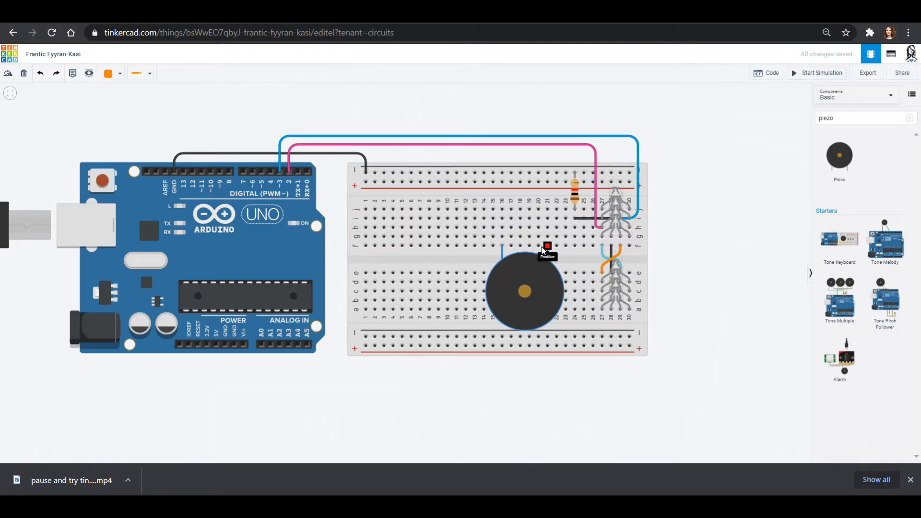
mouse_move(501, 246)
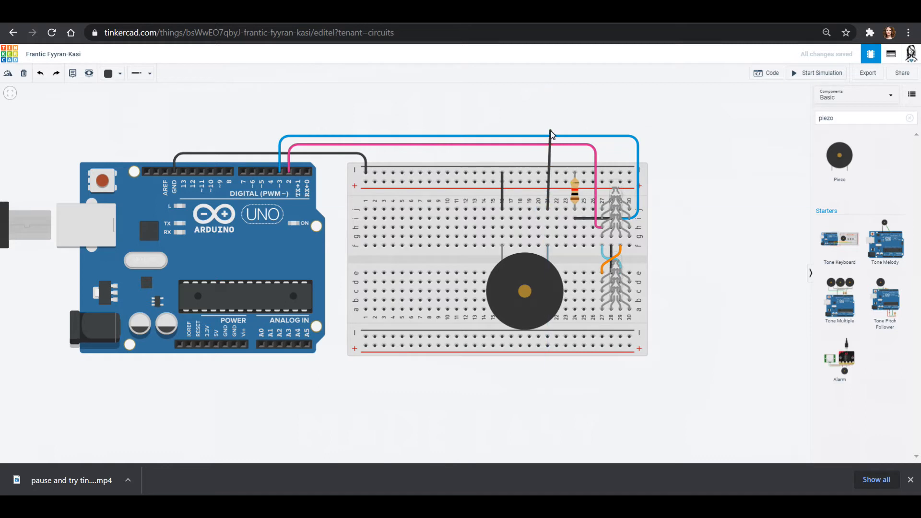
Step: Run the buzzer's positive wire with a bend to an Arduino digital pin and colour it yellow
left_click_drag(548, 133, 280, 129)
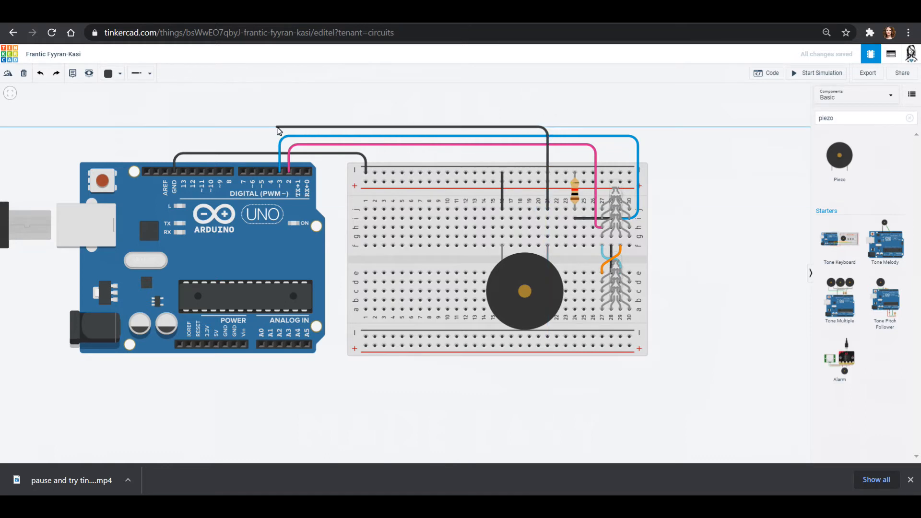
left_click(272, 128)
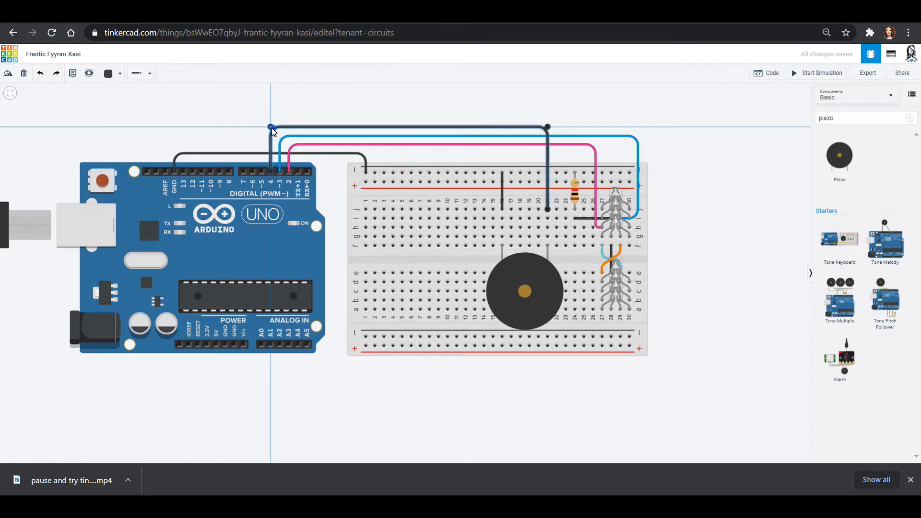
left_click(109, 72)
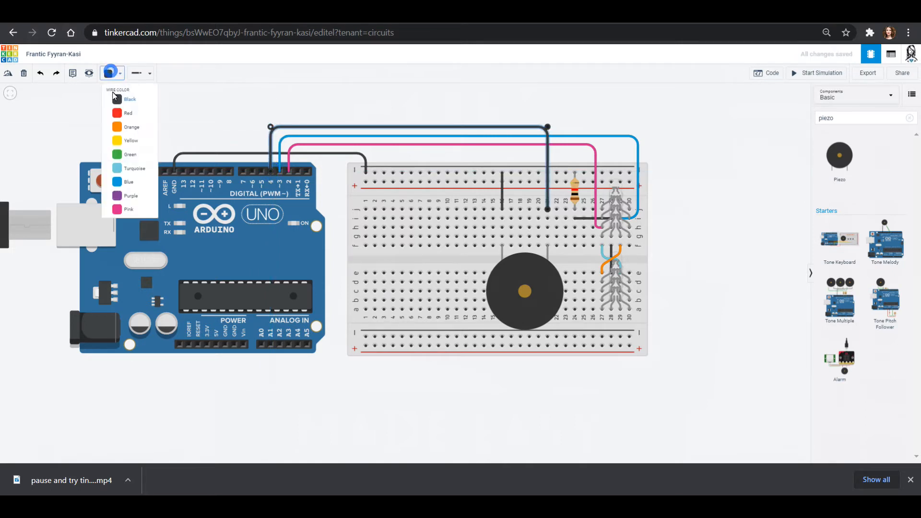
left_click(129, 140)
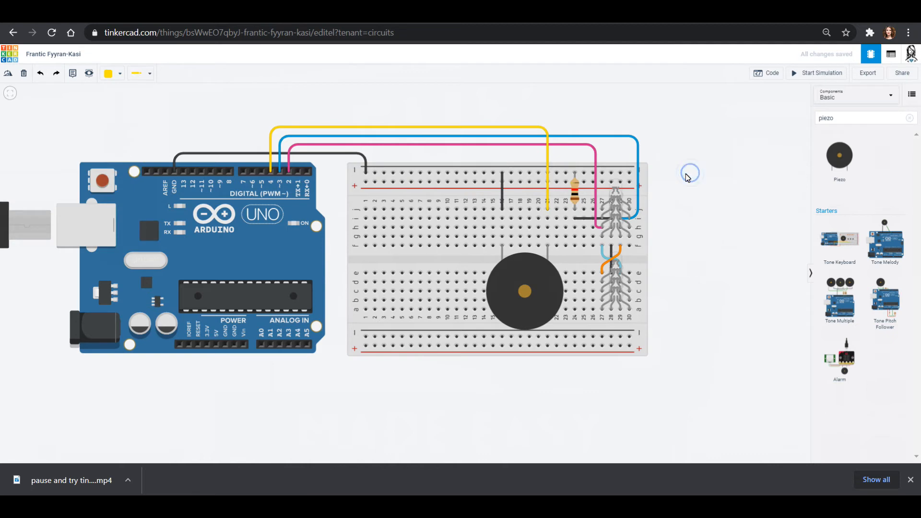
mouse_move(516, 288)
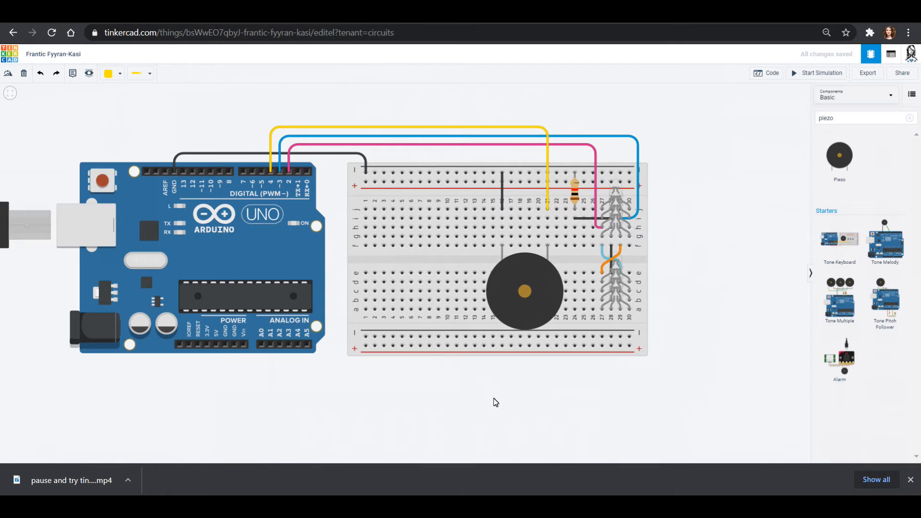
mouse_move(766, 300)
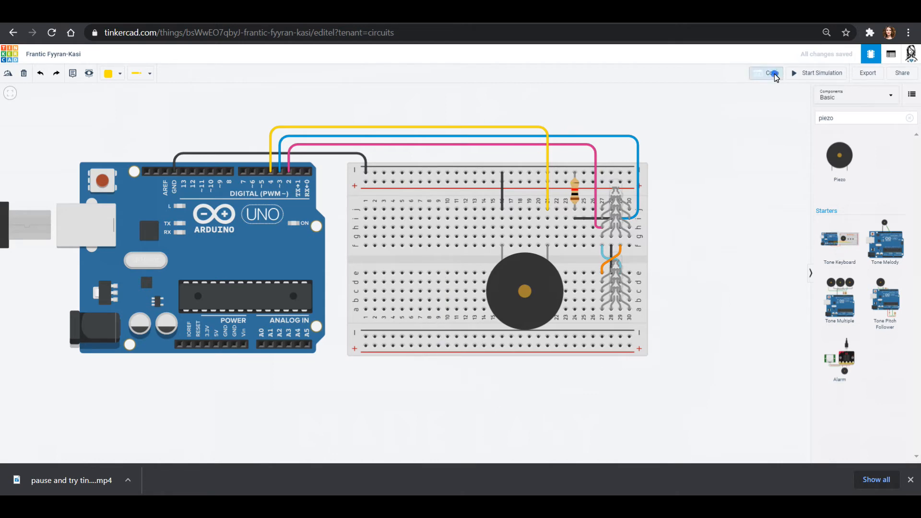
Step: Bring up the Arduino's block code panel showing the pin 2 and pin 3 sequence
left_click(766, 73)
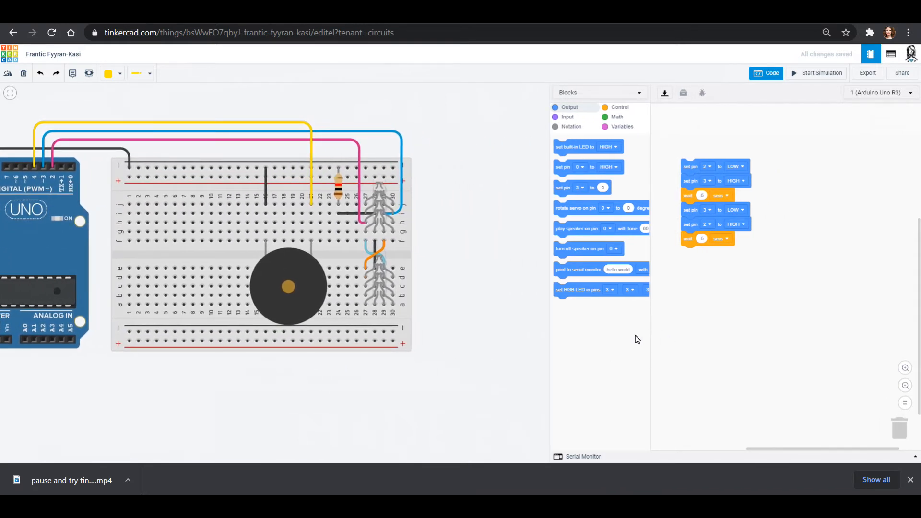
mouse_move(596, 164)
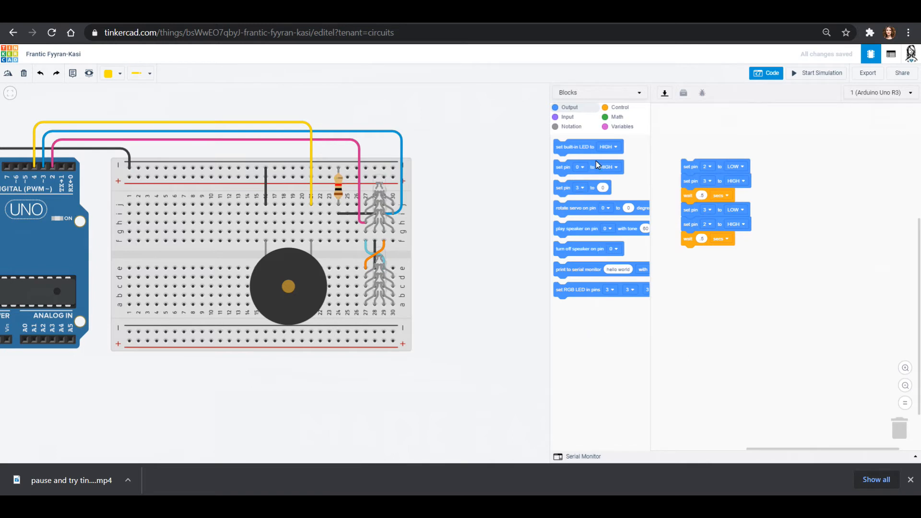
mouse_move(561, 241)
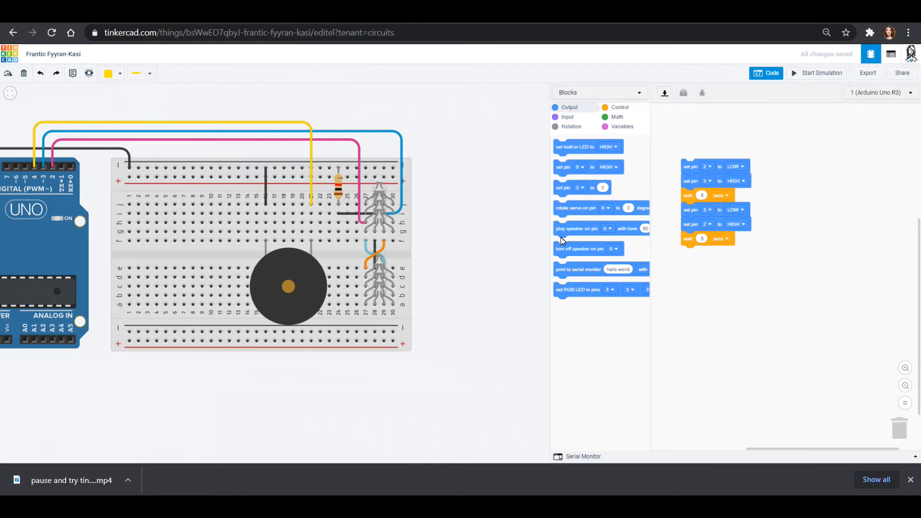
mouse_move(580, 311)
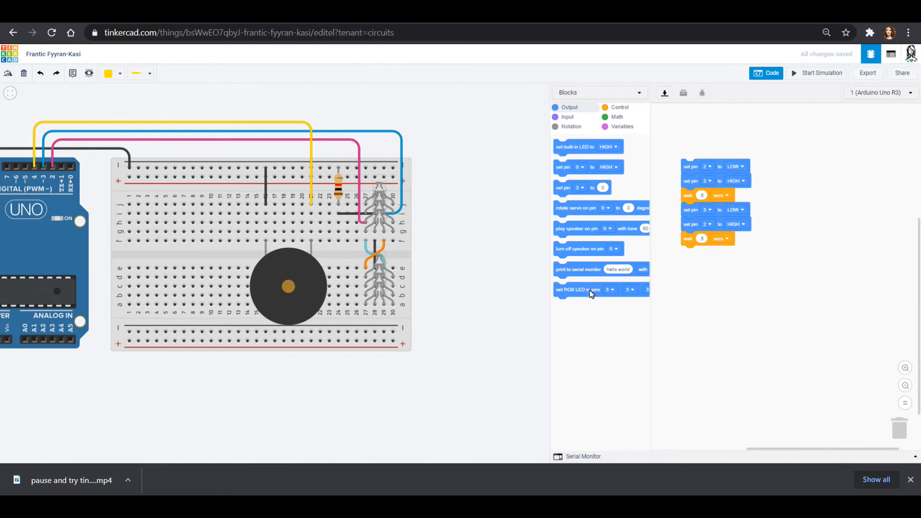
Step: Show Blocks + Text, then attach a play-speaker block after 'set pin 3 to HIGH'
left_click(598, 92)
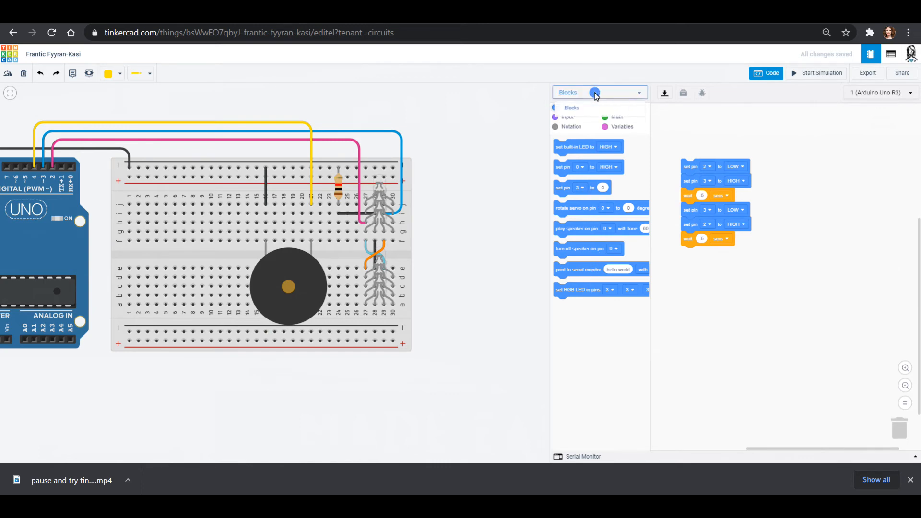
left_click(594, 92)
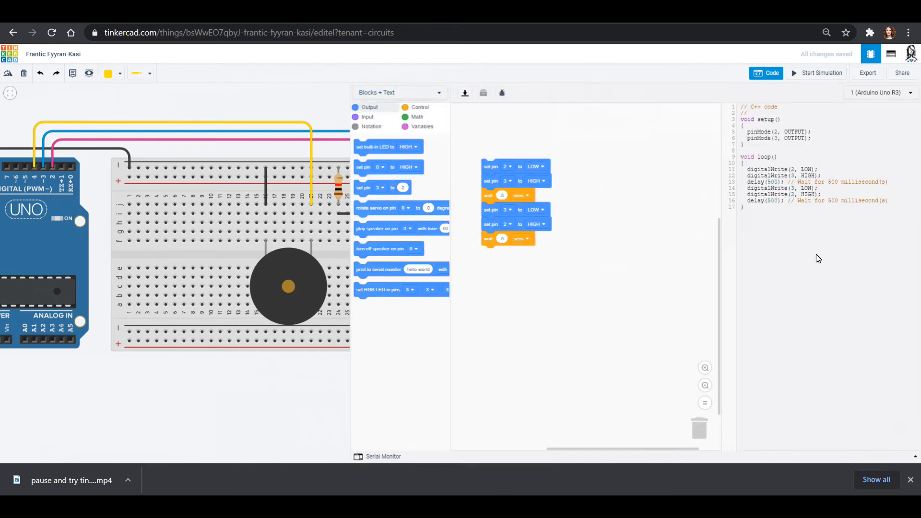
mouse_move(893, 174)
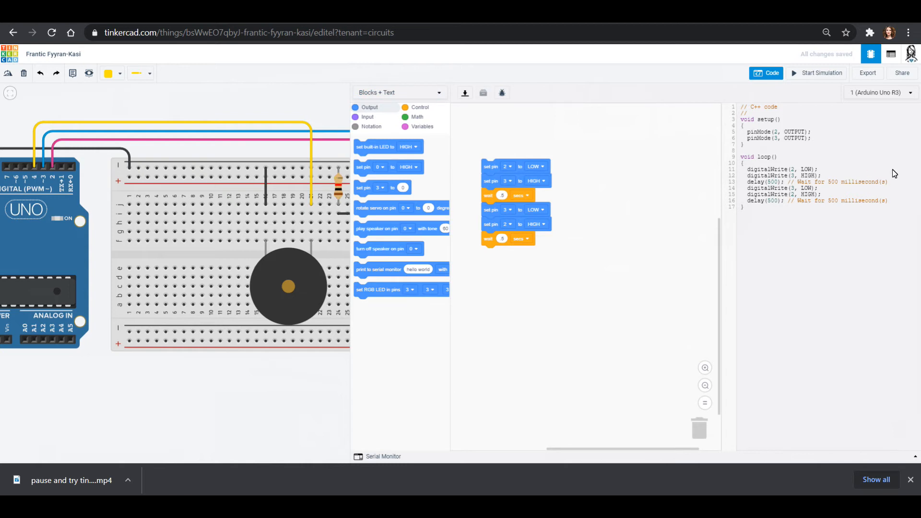
mouse_move(381, 187)
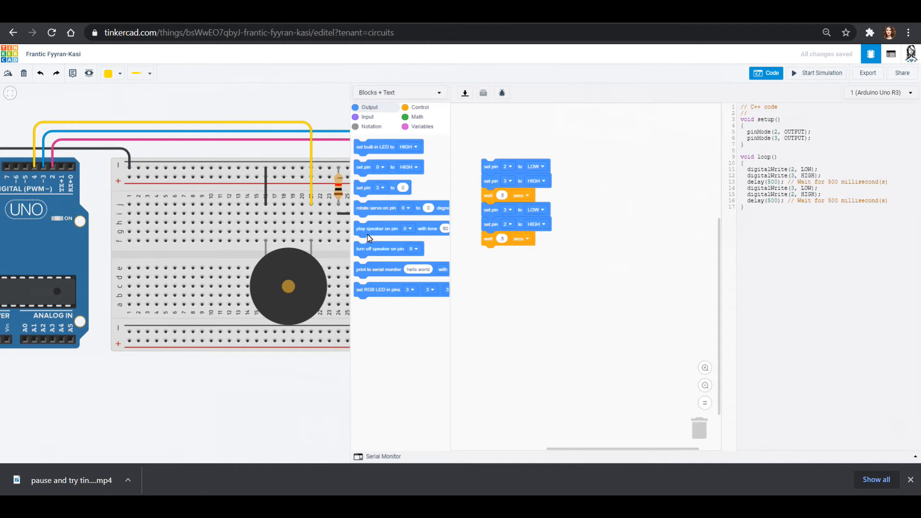
mouse_move(379, 240)
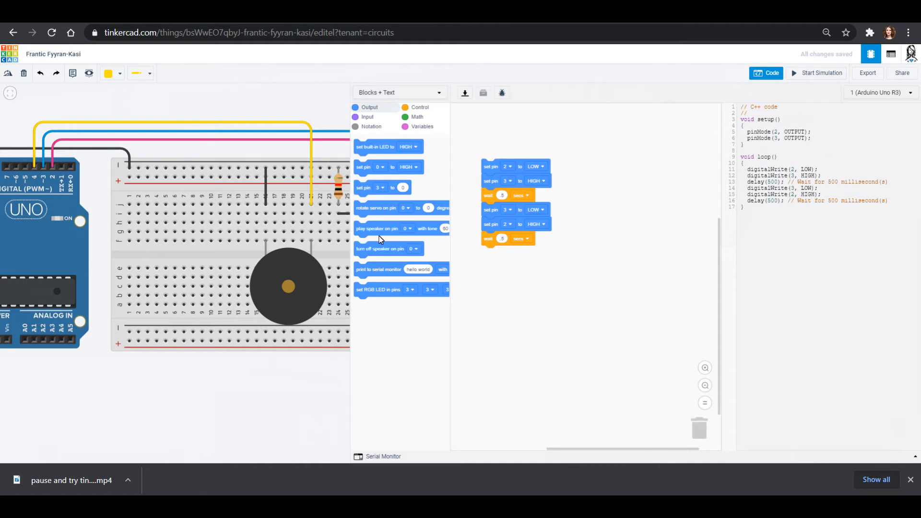
left_click_drag(388, 228, 542, 282)
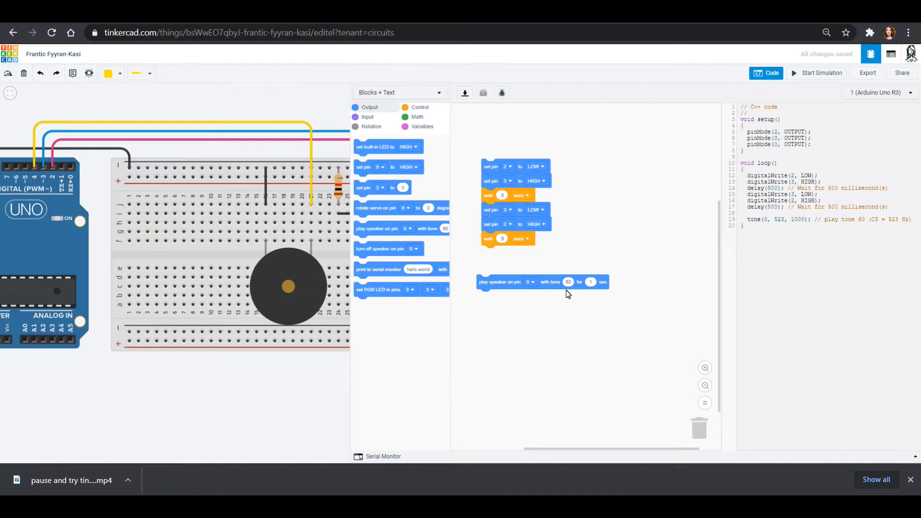
mouse_move(606, 293)
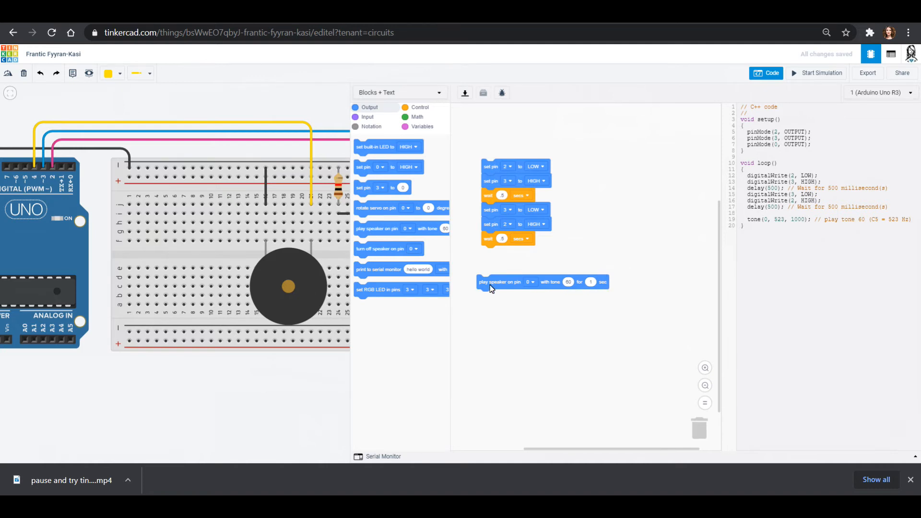
left_click_drag(517, 282, 534, 208)
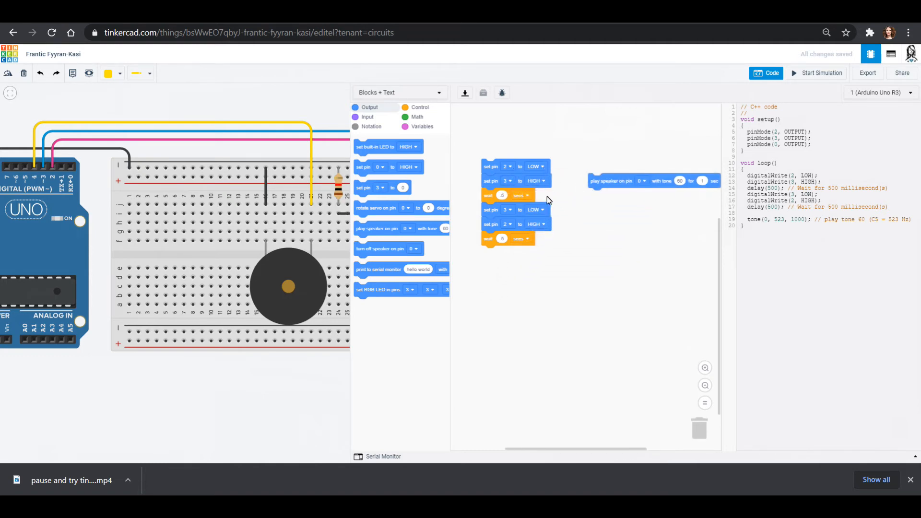
mouse_move(555, 218)
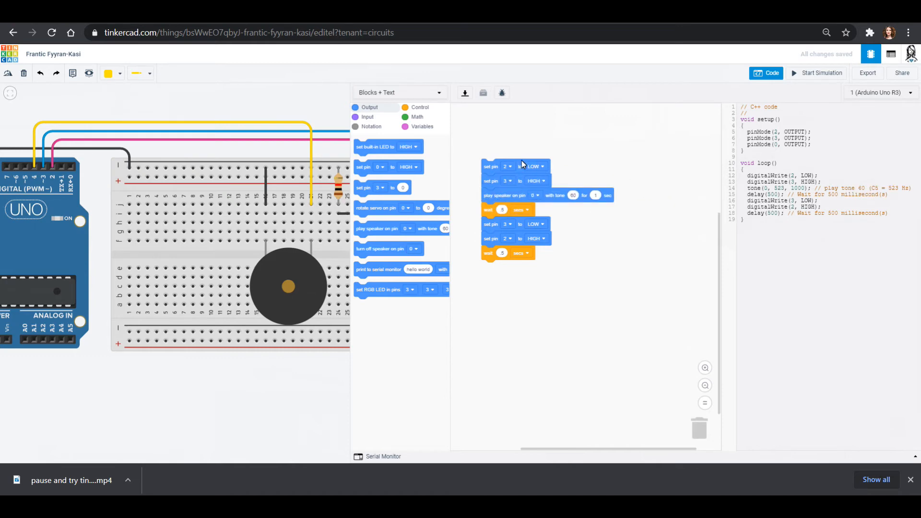
mouse_move(539, 199)
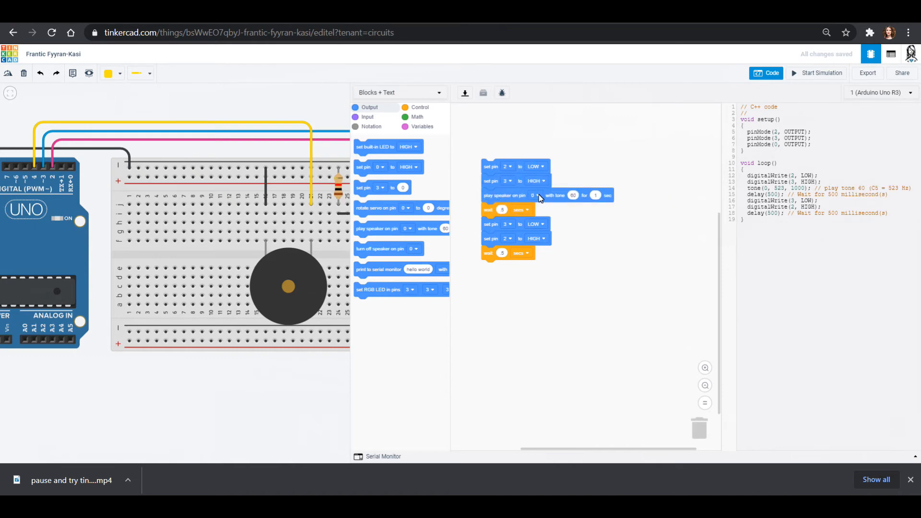
mouse_move(315, 205)
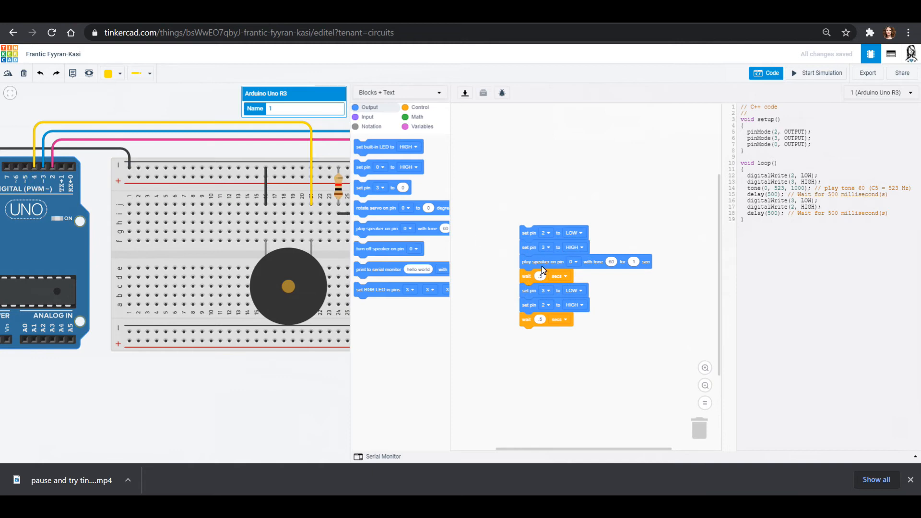
Step: Set the first speaker block to pin 4, tone 500, duration 0.5 sec
left_click(571, 261)
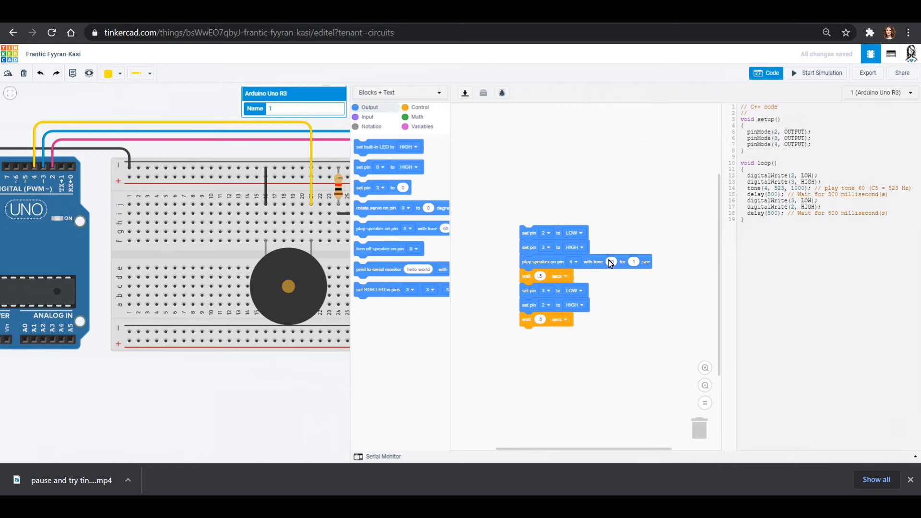
left_click(610, 261)
type("500")
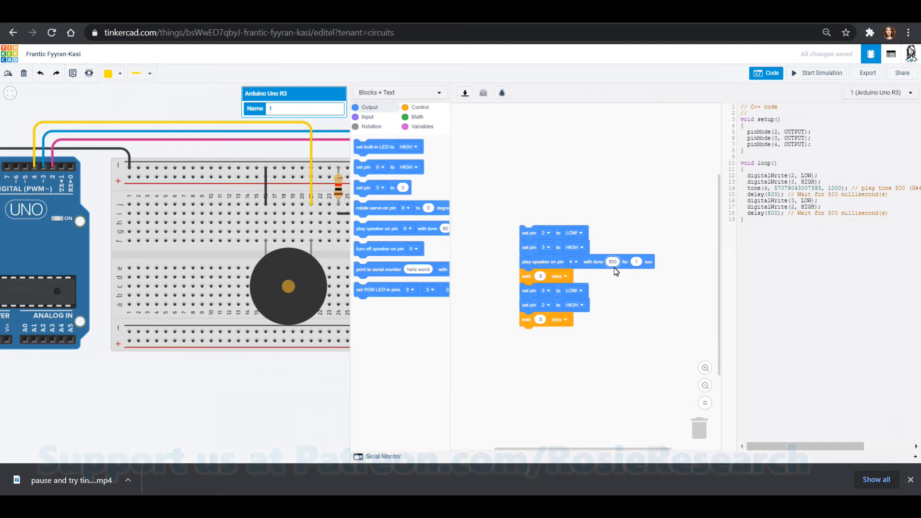
mouse_move(532, 282)
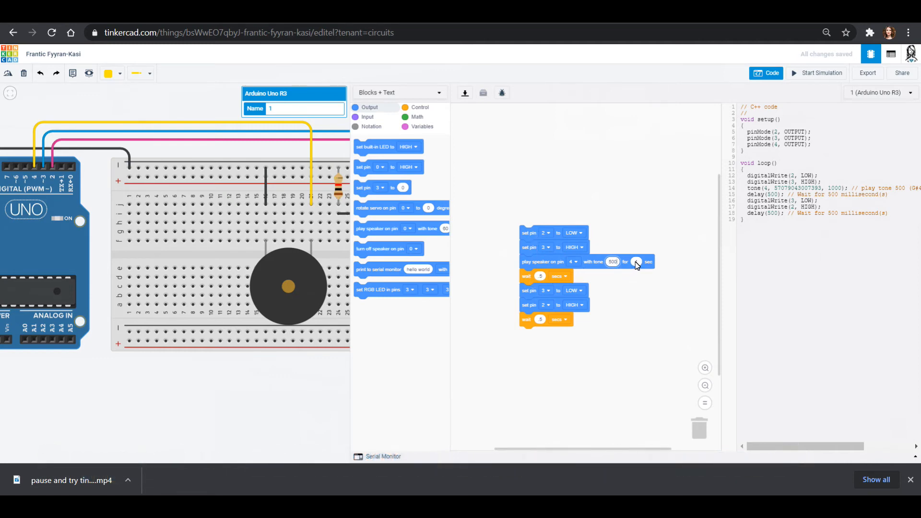
left_click(637, 261)
type(".5")
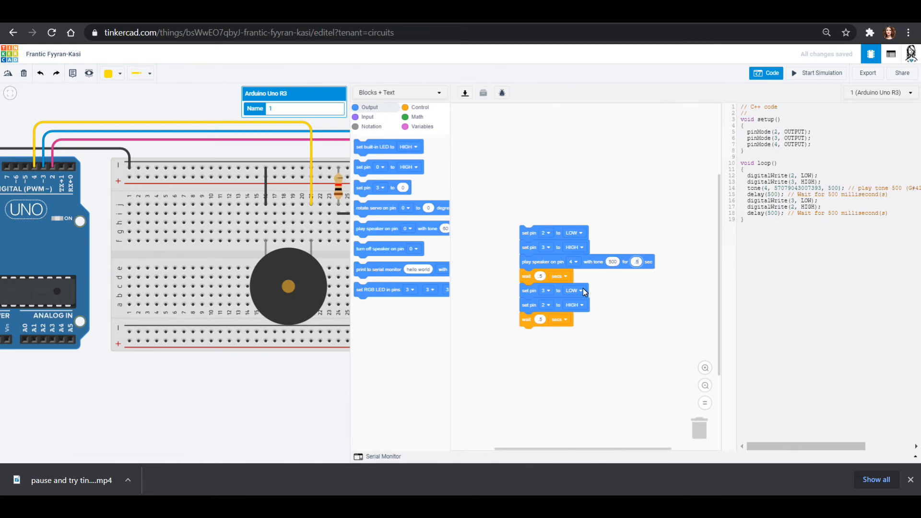
mouse_move(592, 305)
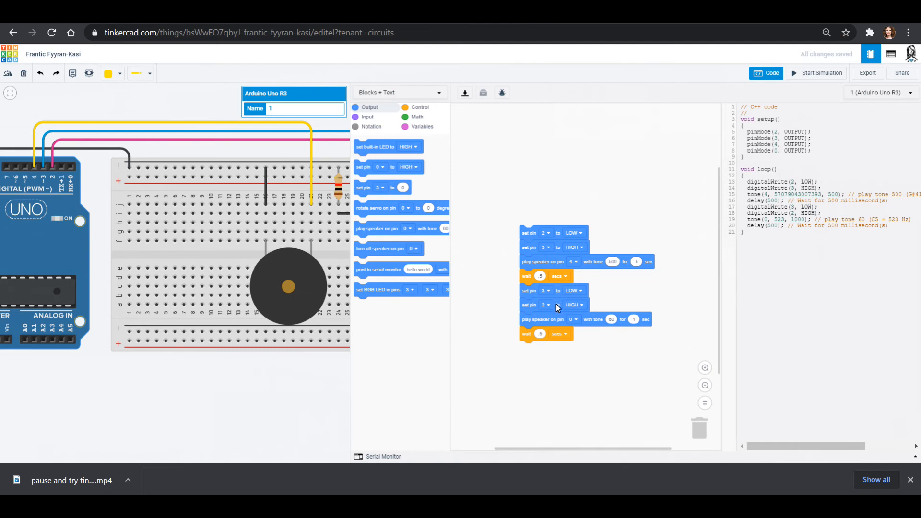
mouse_move(575, 320)
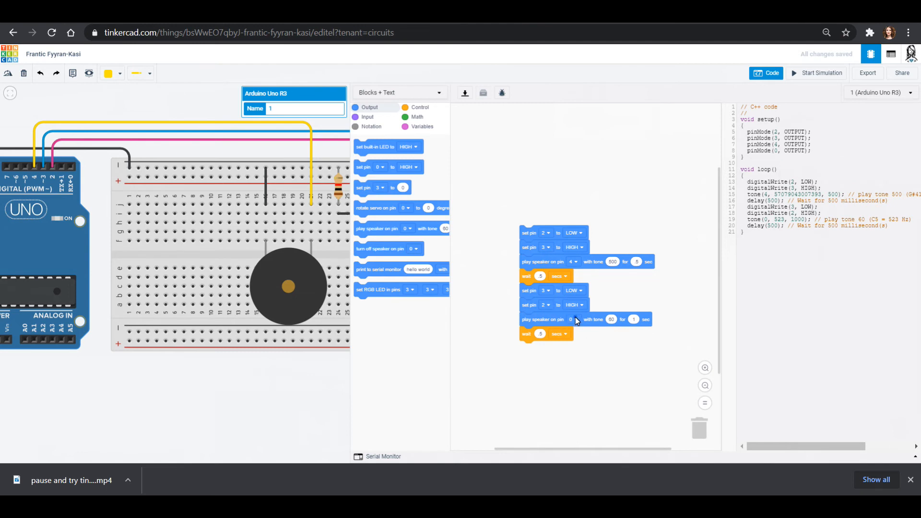
Step: Set the second speaker block under 'set pin 2 to HIGH' to pin 4, tone 900, 0.5 sec
left_click(540, 333)
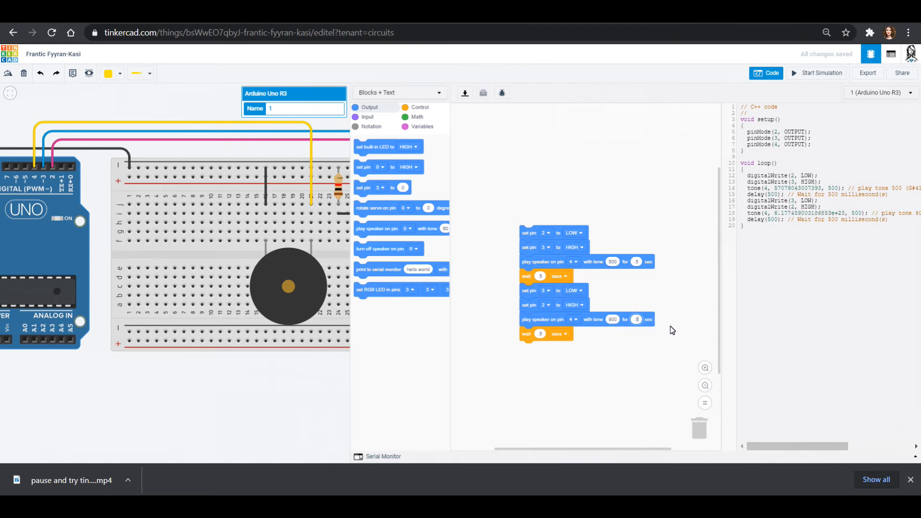
mouse_move(551, 222)
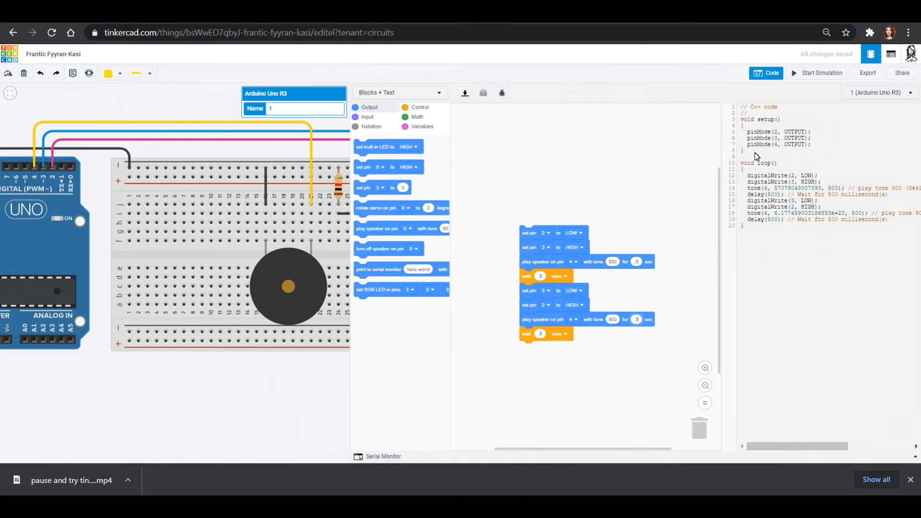
mouse_move(739, 218)
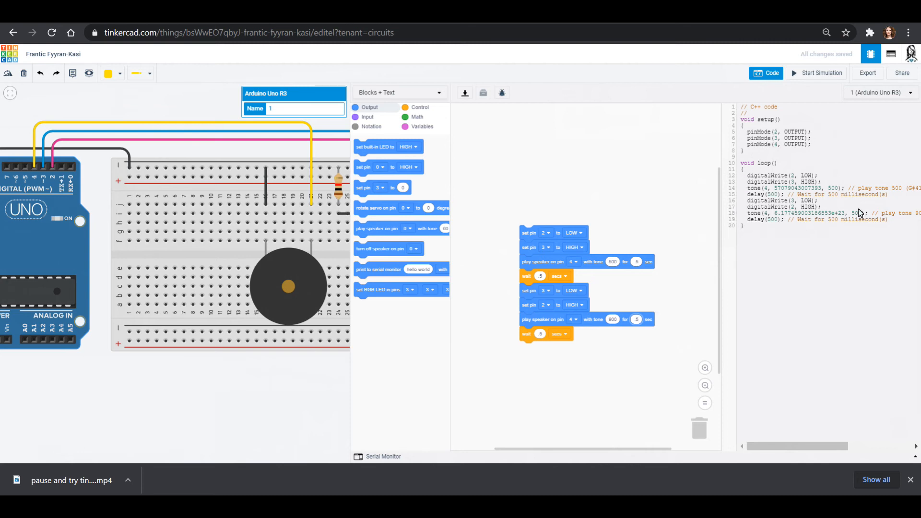
mouse_move(824, 123)
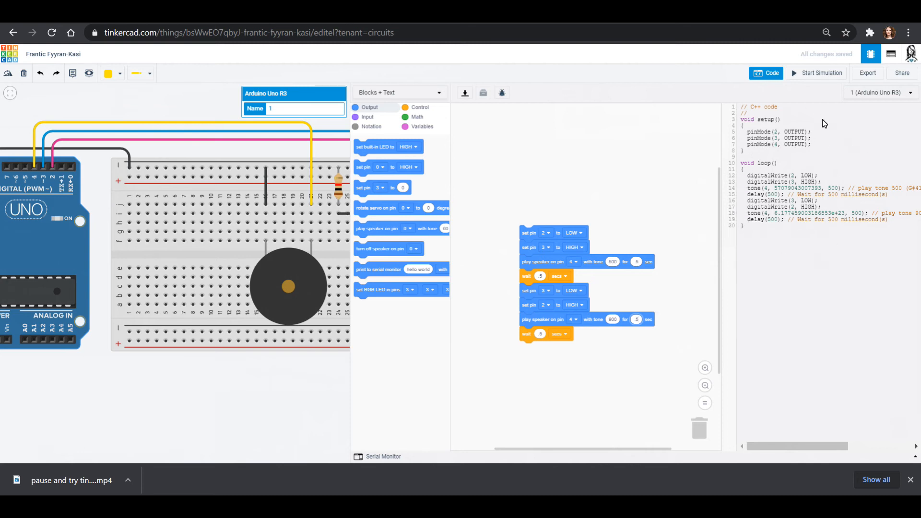
mouse_move(618, 334)
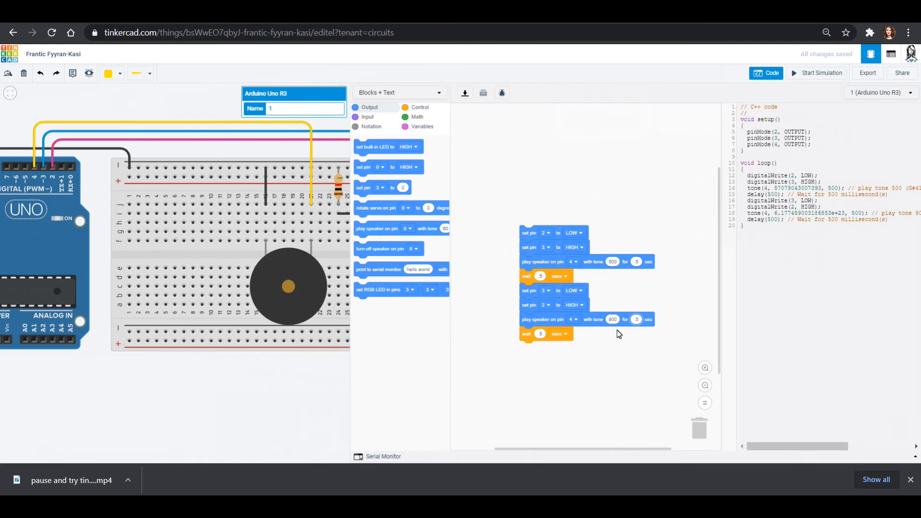
mouse_move(775, 257)
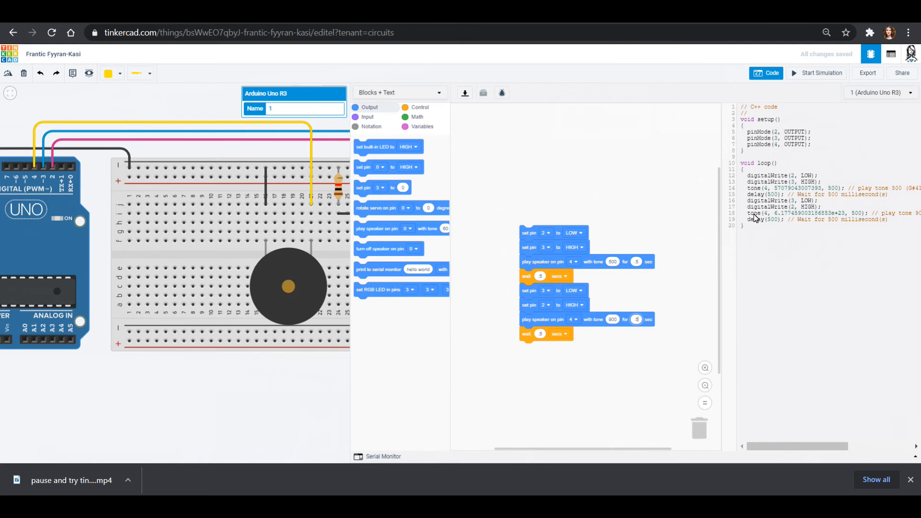
Step: Switch the code editor mode from 'Blocks + Text' back to 'Blocks'
left_click(400, 92)
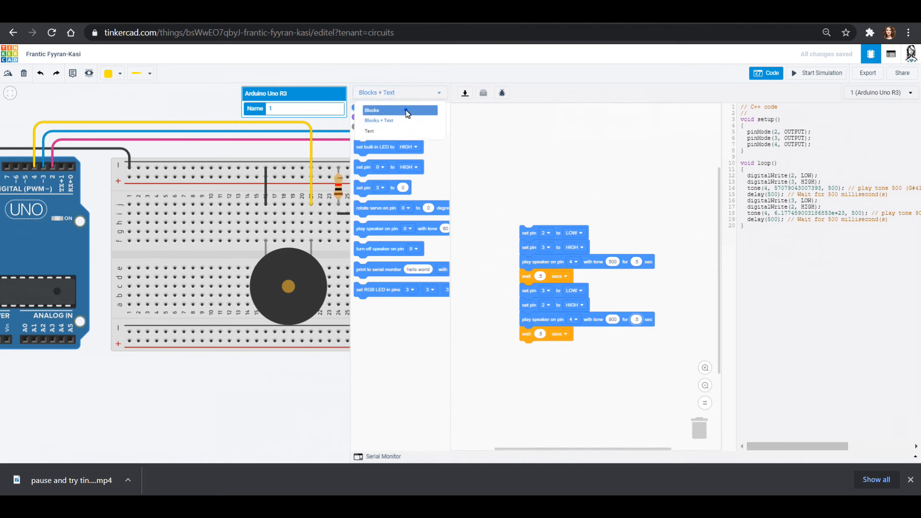
left_click(372, 111)
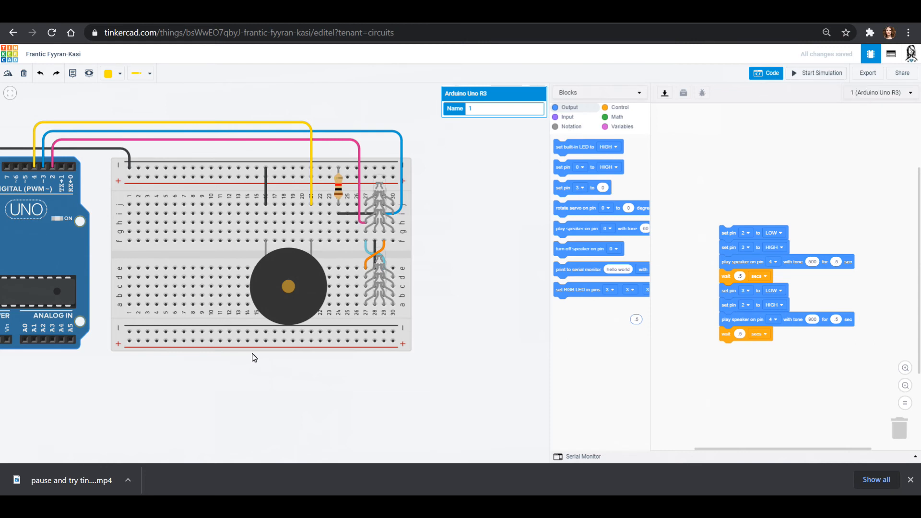
mouse_move(139, 98)
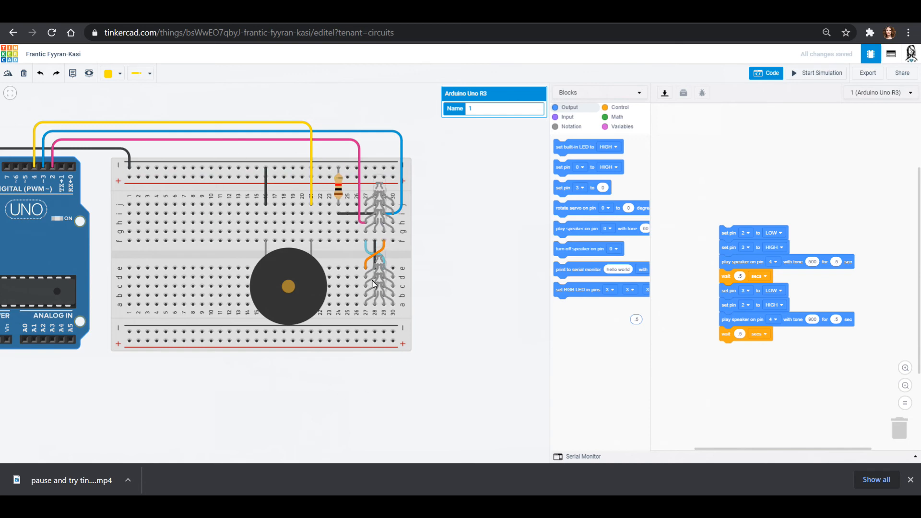
mouse_move(258, 286)
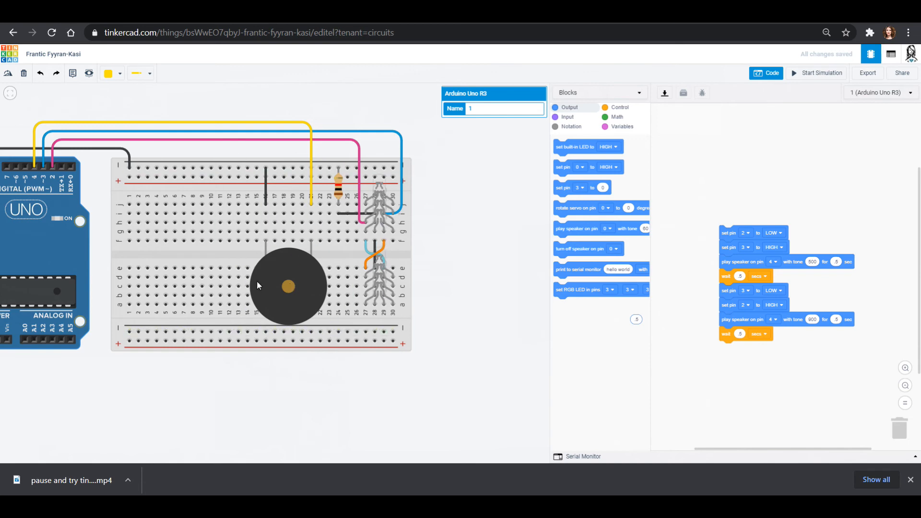
mouse_move(352, 288)
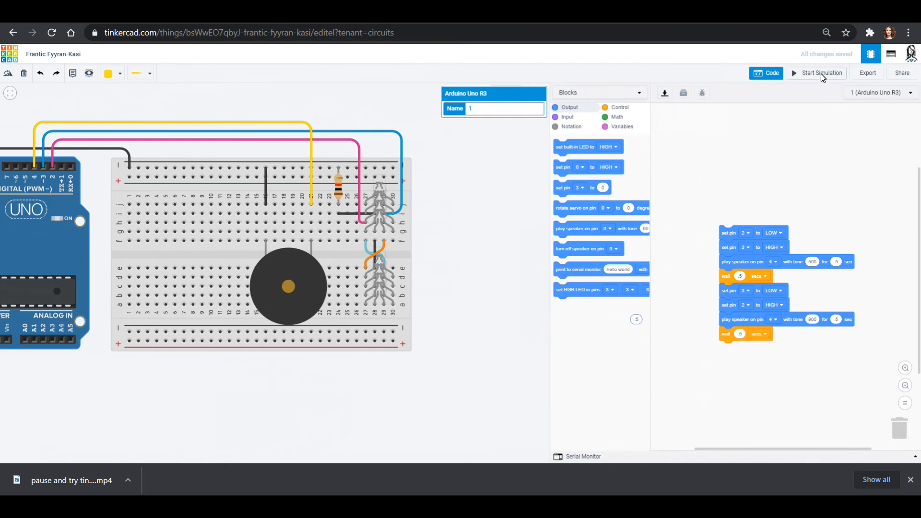
left_click(821, 73)
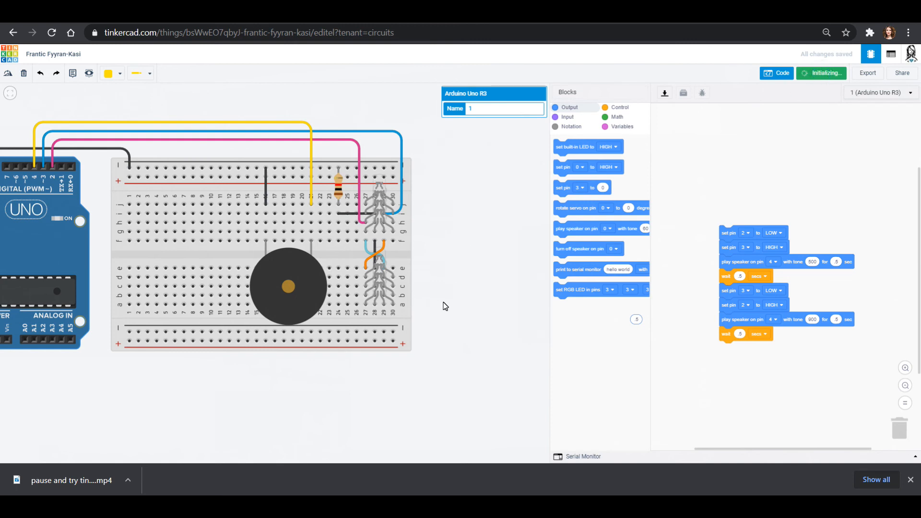
left_click(821, 73)
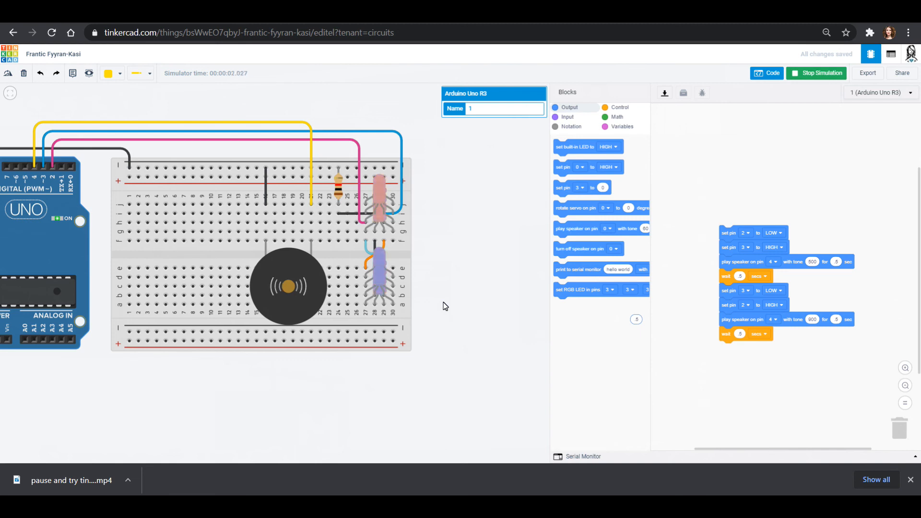
left_click(815, 73)
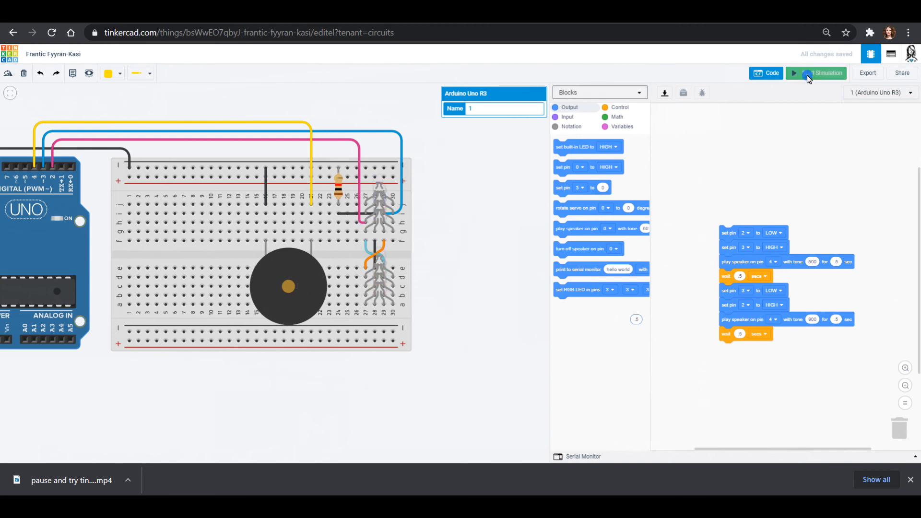
left_click(815, 73)
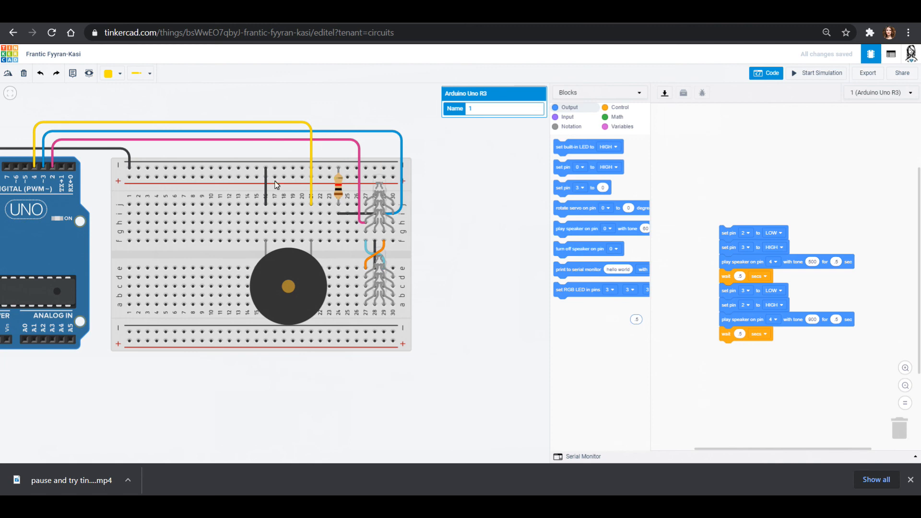
mouse_move(480, 195)
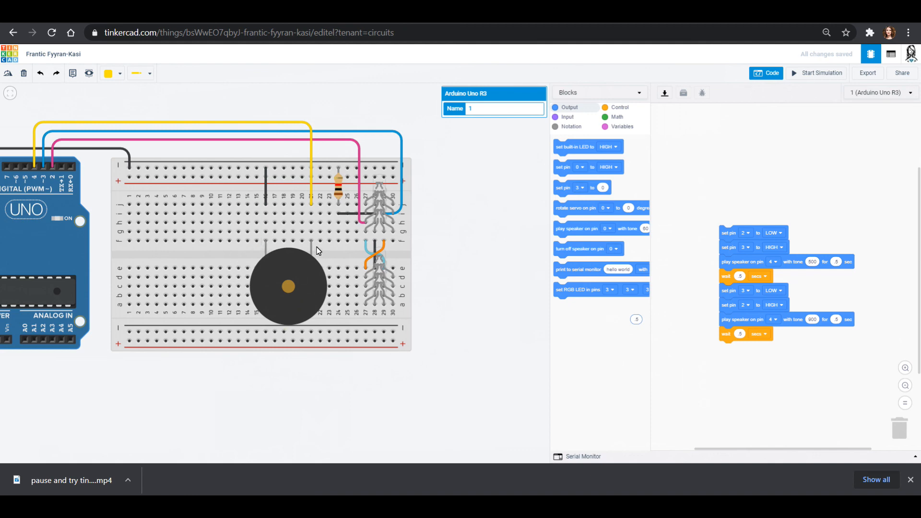
mouse_move(269, 121)
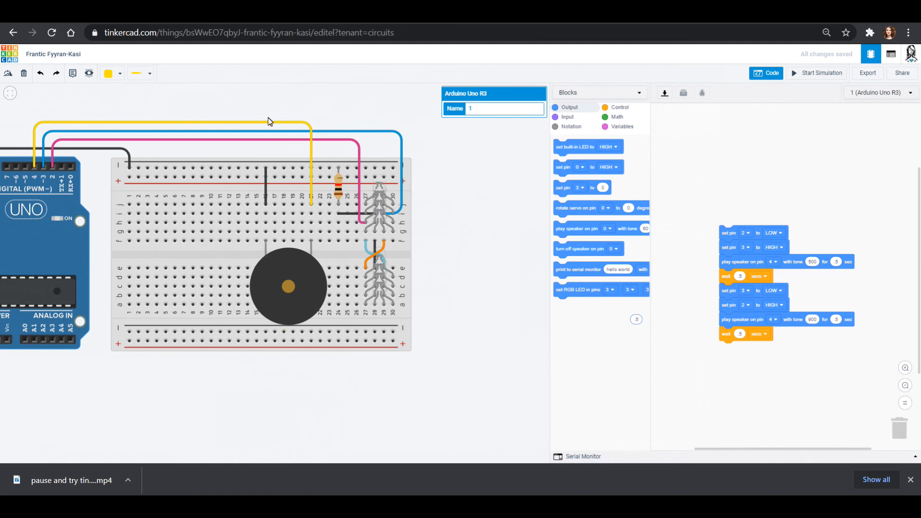
mouse_move(247, 377)
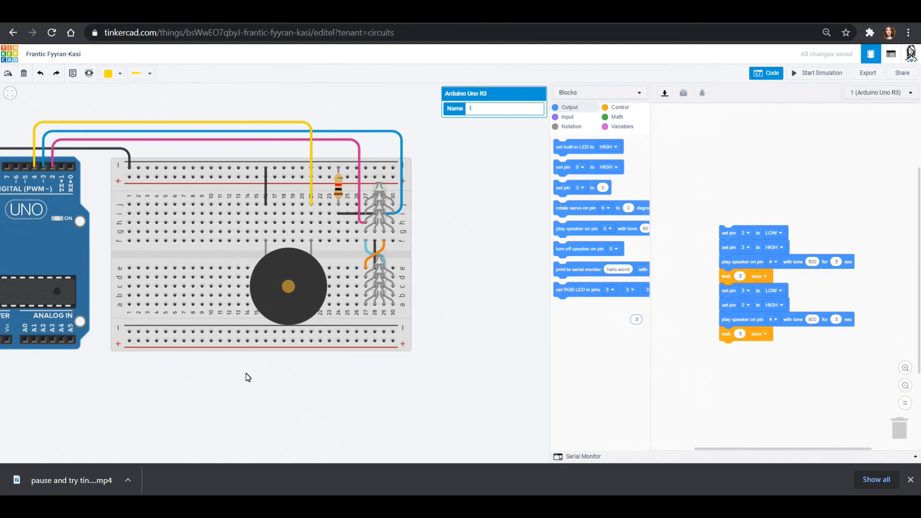